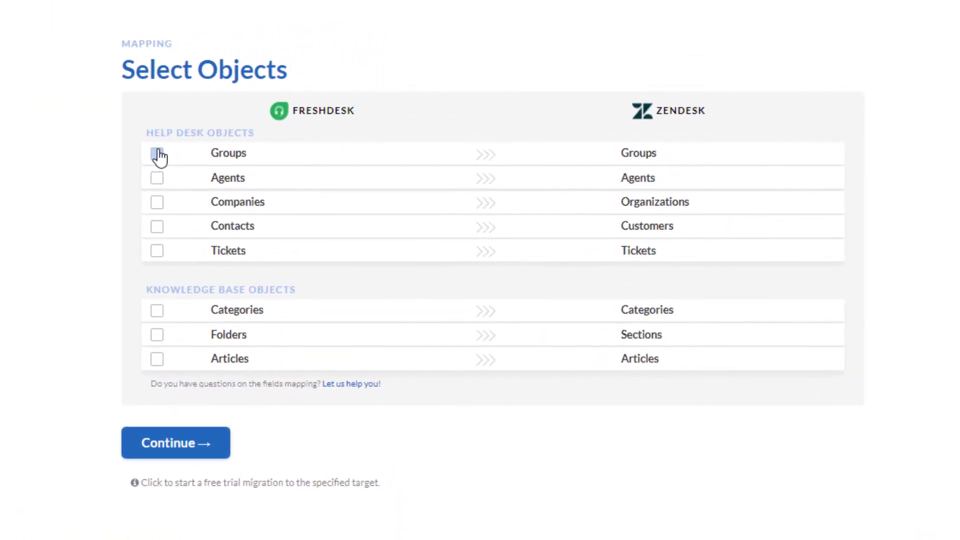
- Select Groups for migration and open its item matching
click(157, 153)
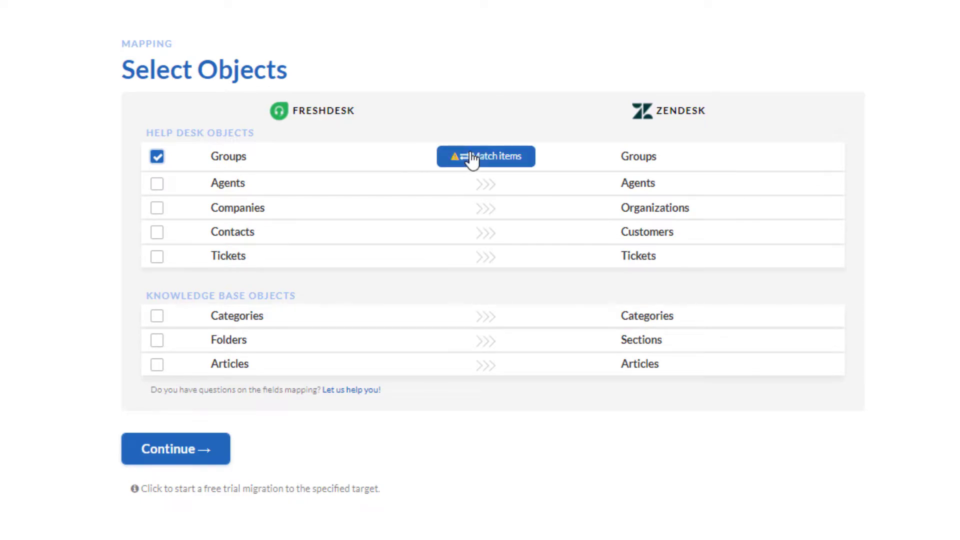
click(486, 156)
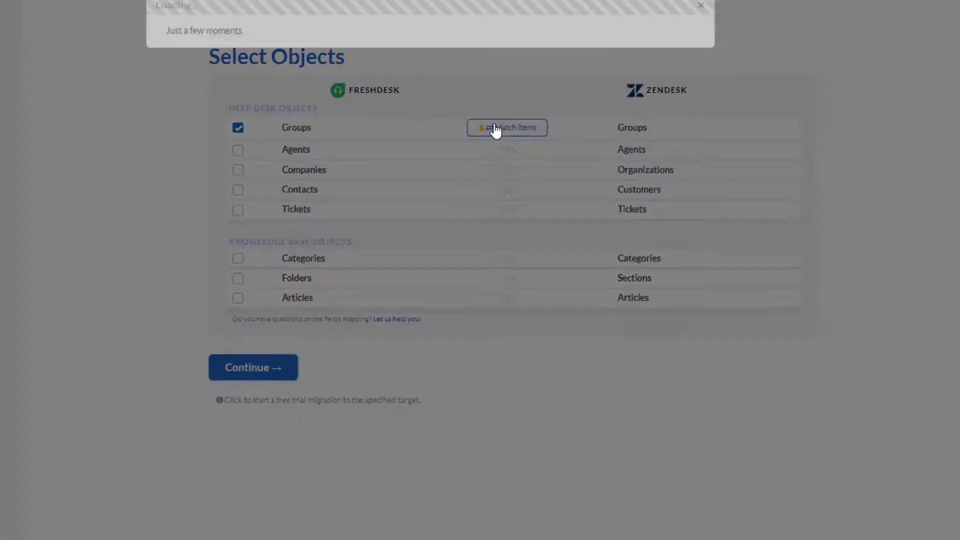
- Match the Freshdesk Developers and QA departments to the Zendesk Developers and QA groups
click(507, 127)
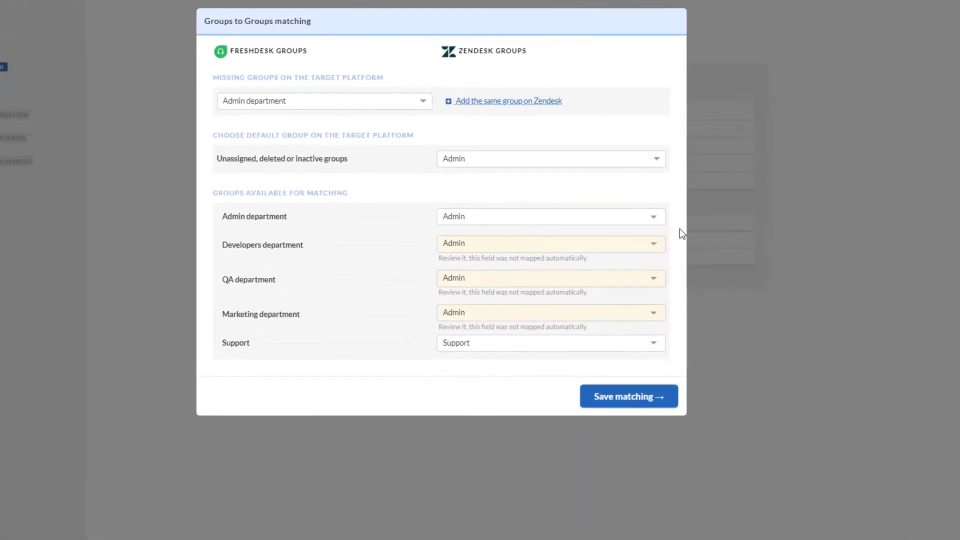
click(551, 243)
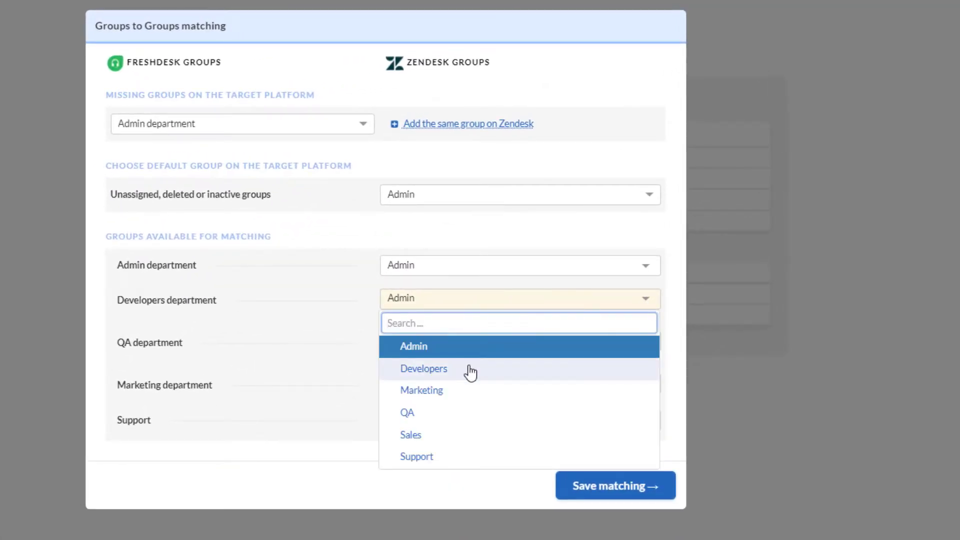
click(423, 368)
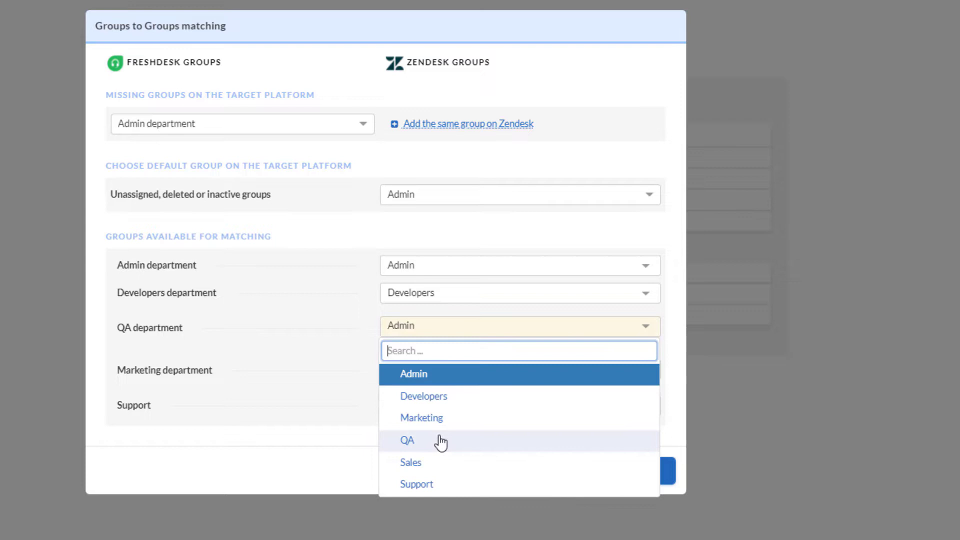
click(407, 440)
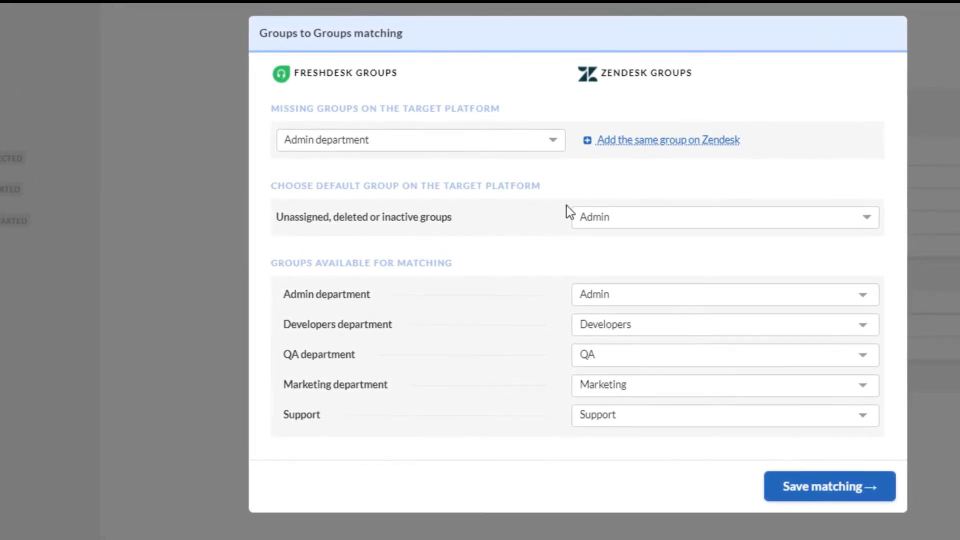
click(420, 140)
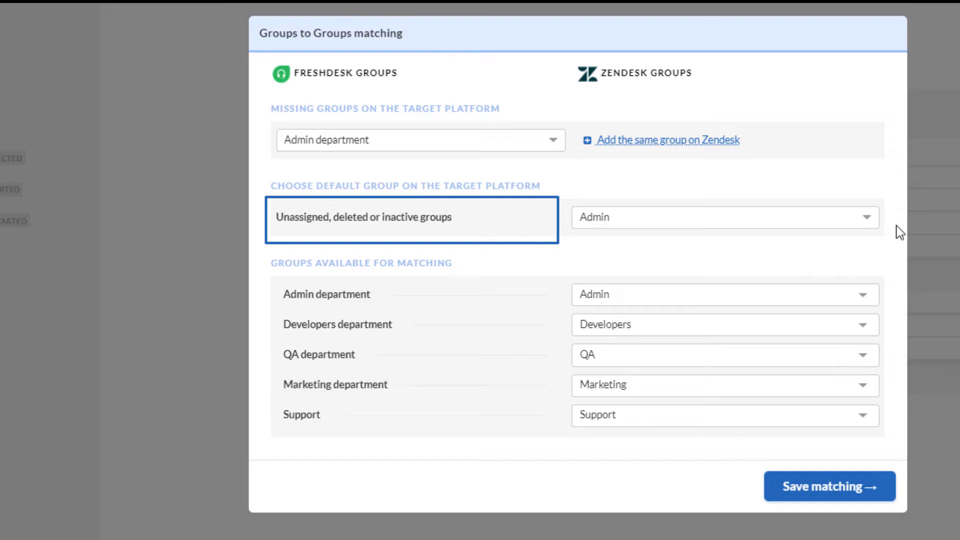
- Make Sales the default group, save group matching, and select Agents for migration
click(724, 217)
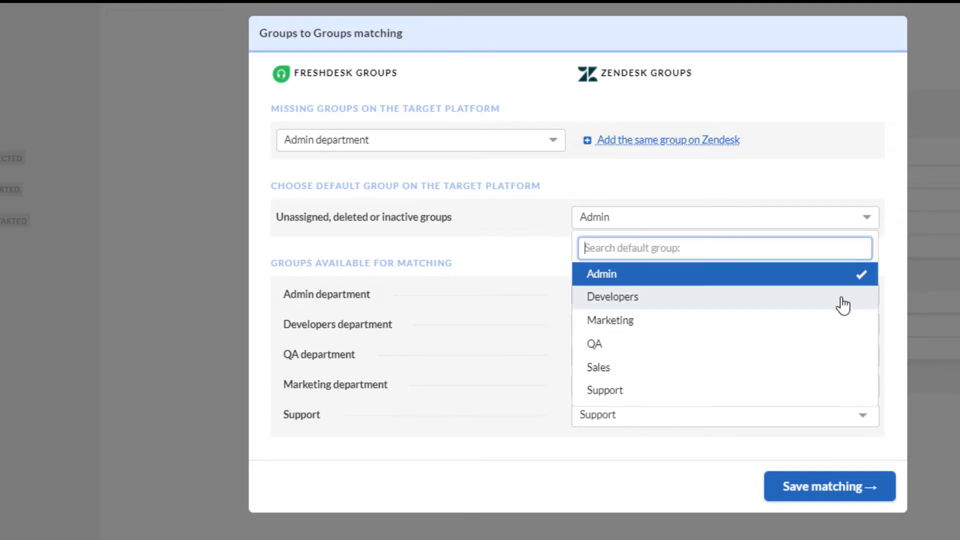
mouse_move(835, 374)
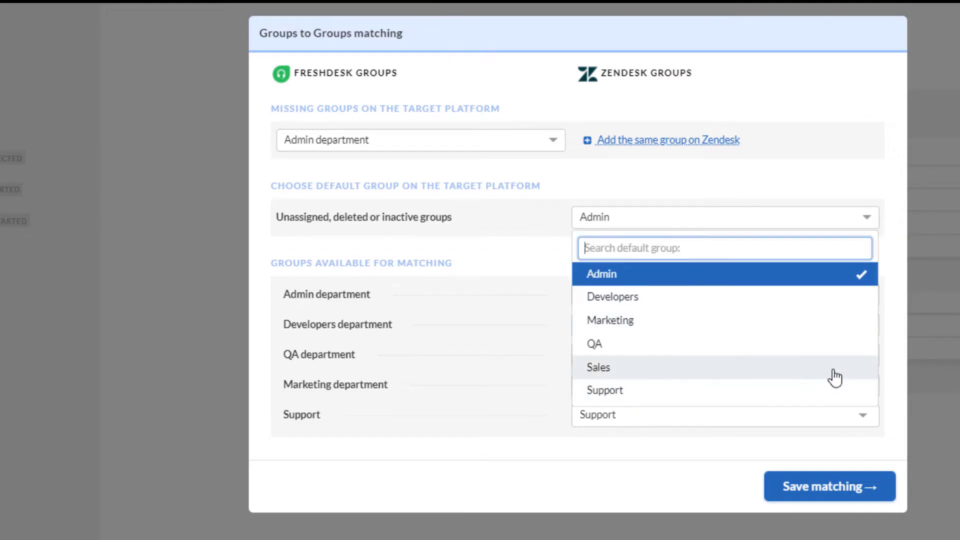
click(598, 367)
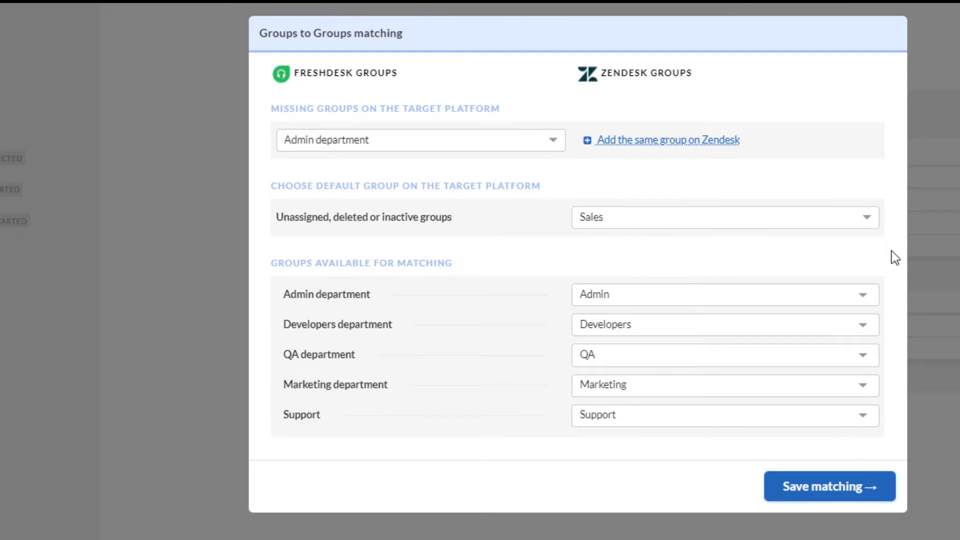
click(828, 486)
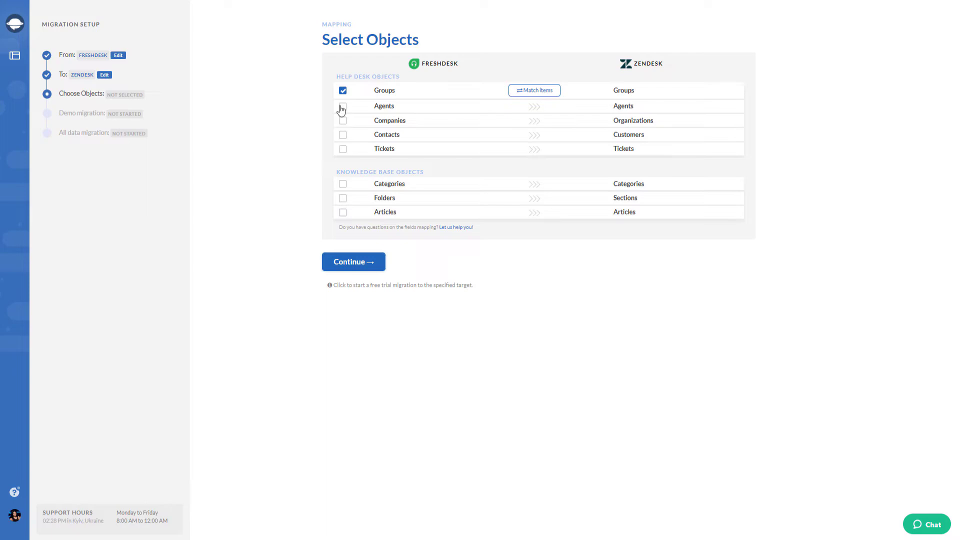
click(342, 106)
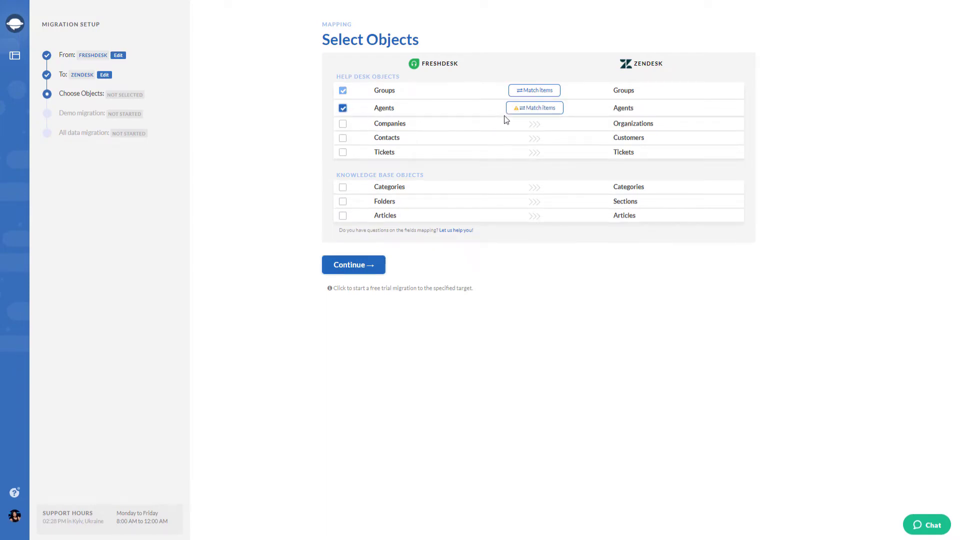
click(533, 108)
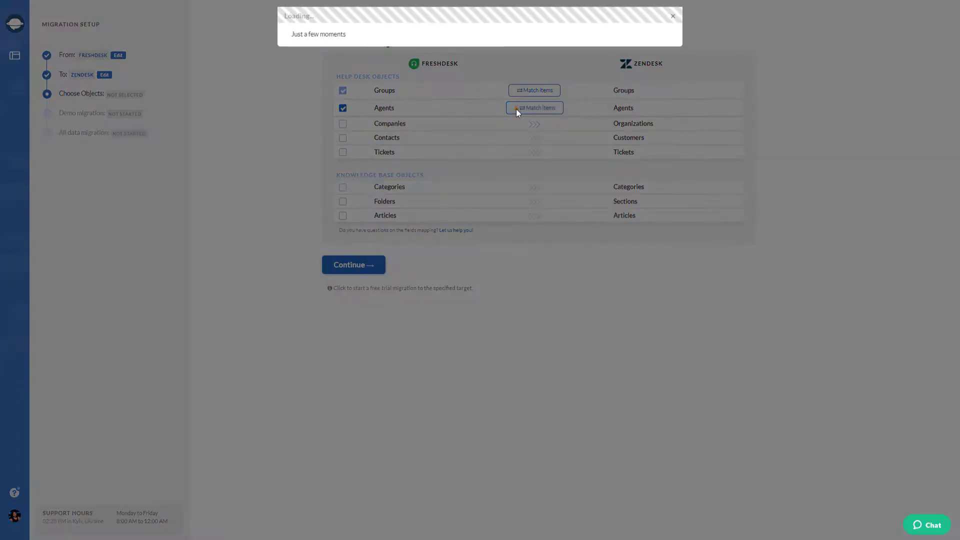
click(534, 108)
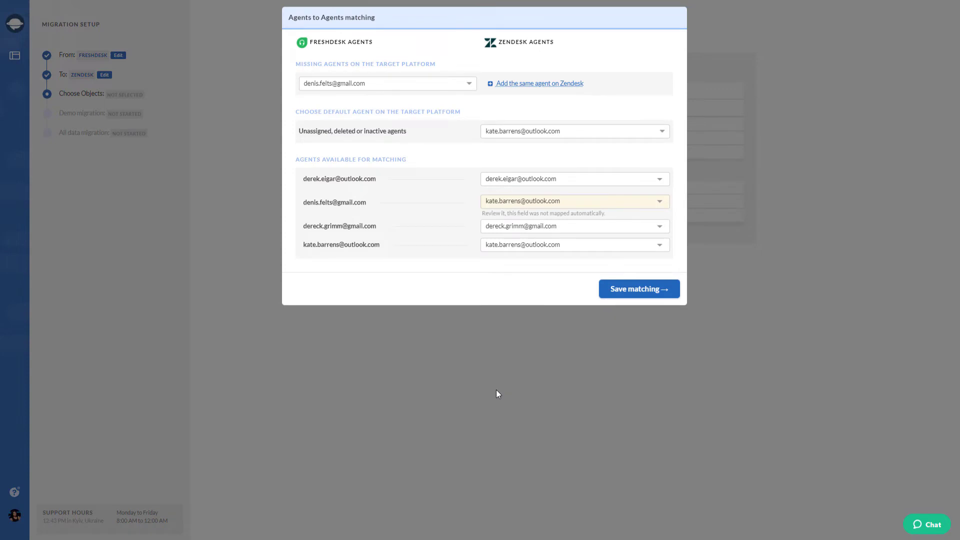
mouse_move(665, 210)
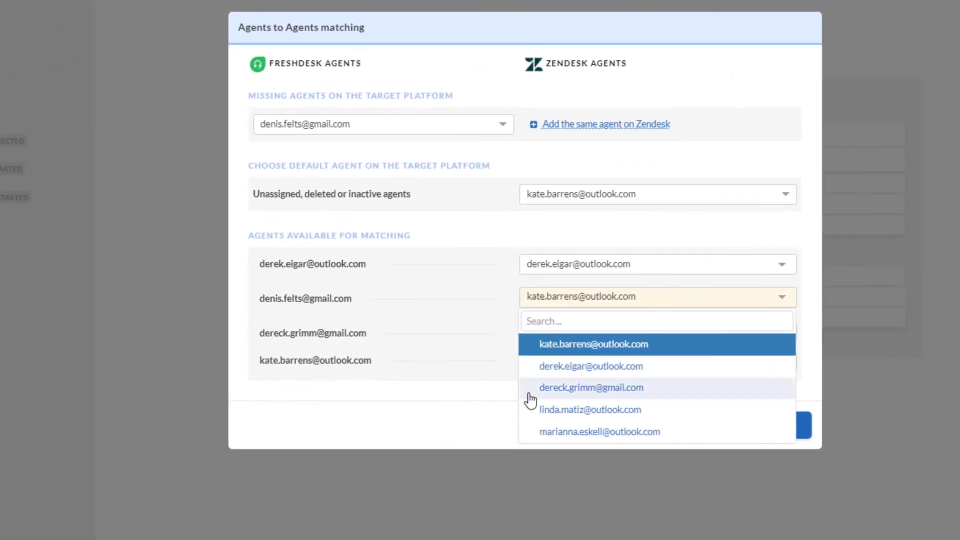
click(590, 409)
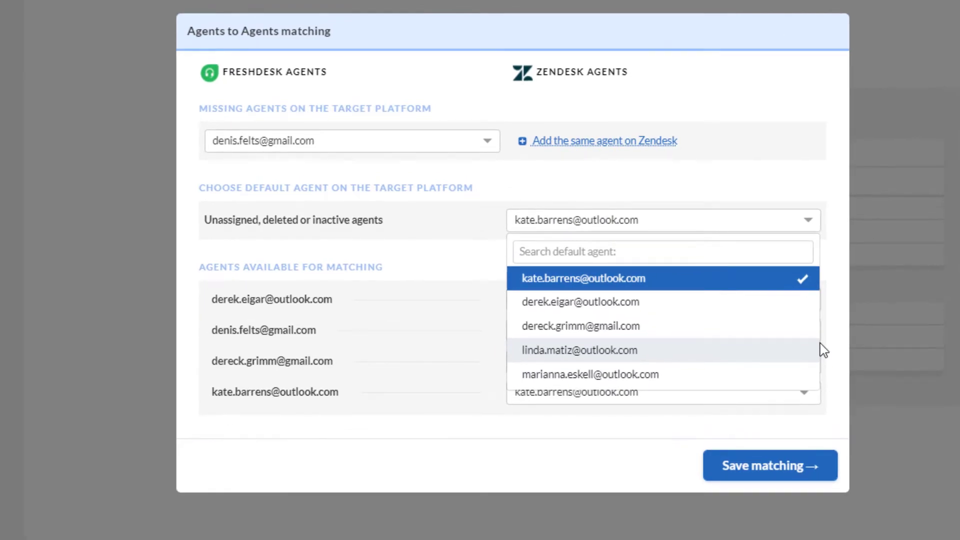
click(589, 374)
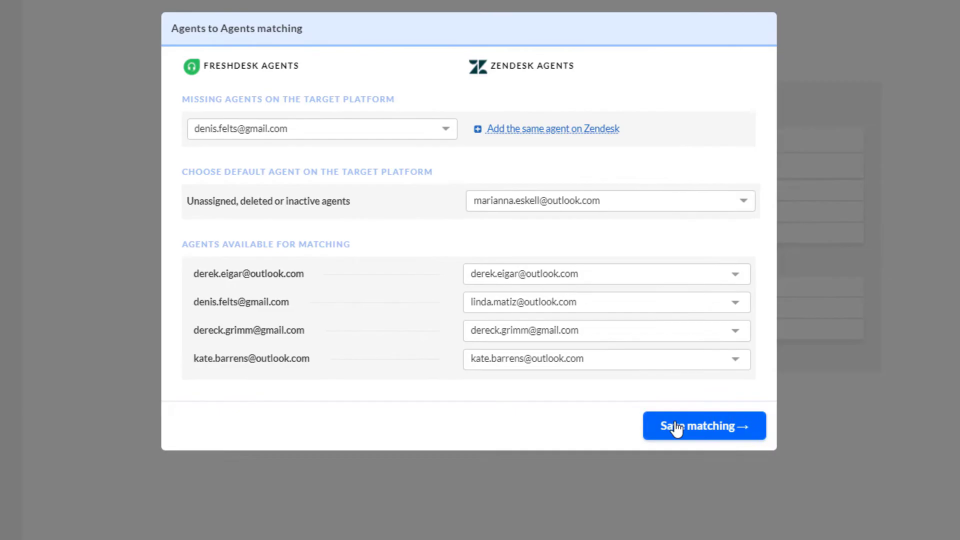
click(703, 426)
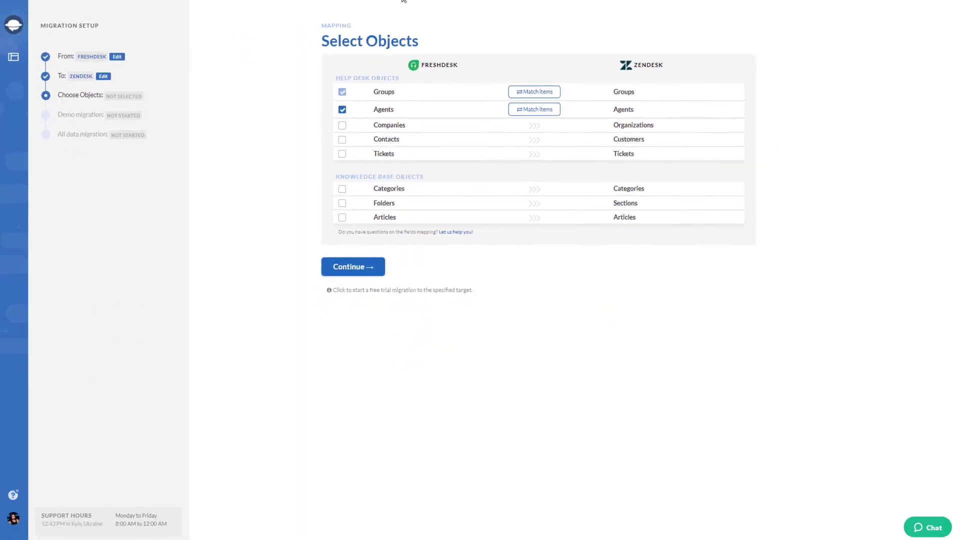
- Select Tickets for migration and open the Tickets to Tickets field mapping
click(342, 154)
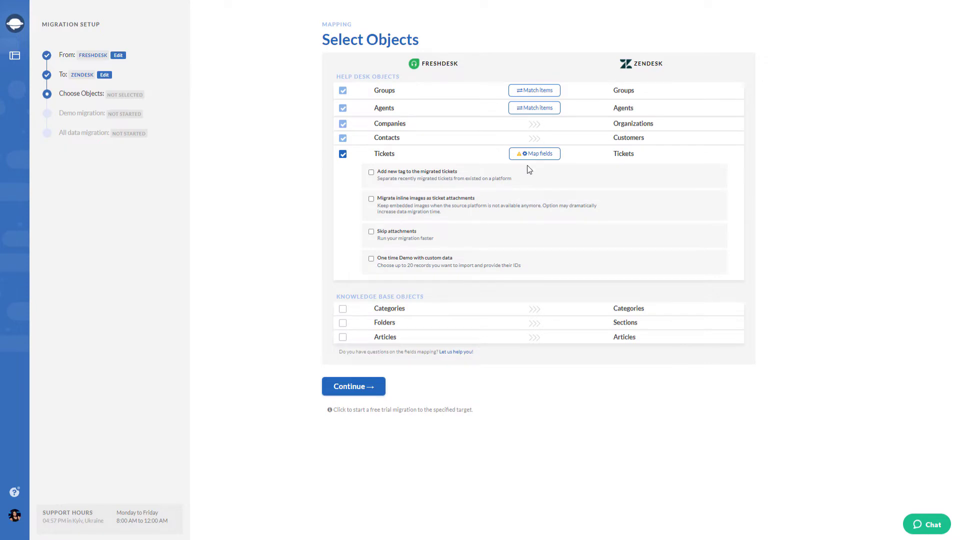
click(534, 153)
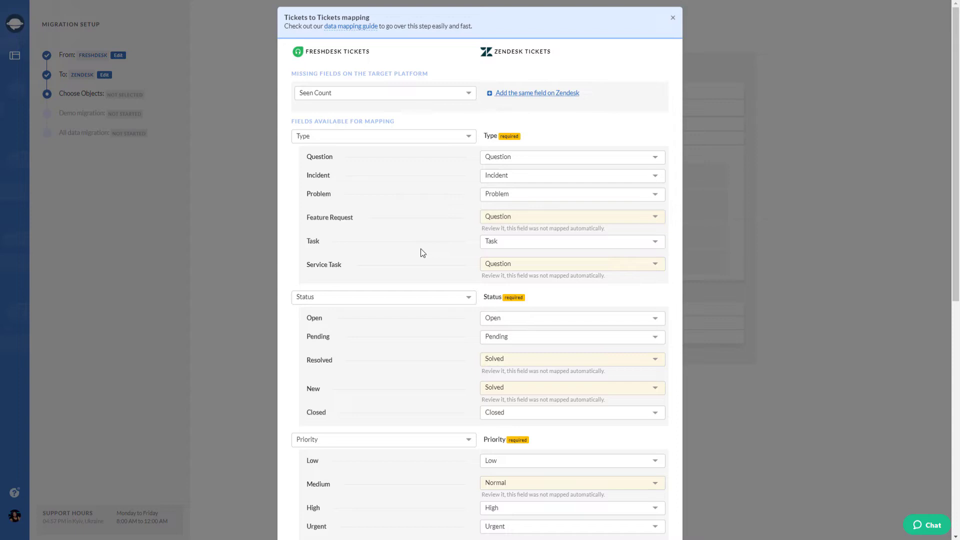
mouse_move(446, 228)
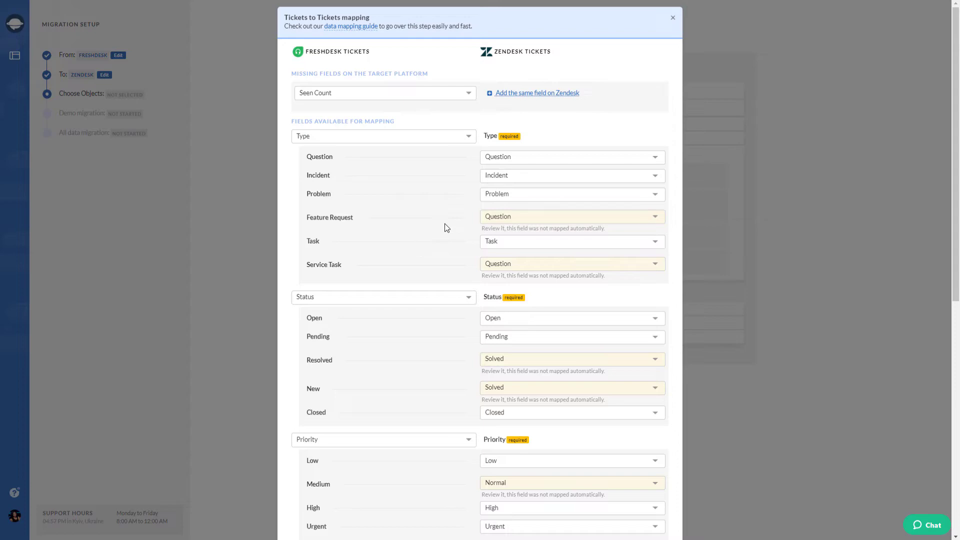
- Map ticket types Feature Request→Incident and Service Task→Task, and status New→New
click(572, 264)
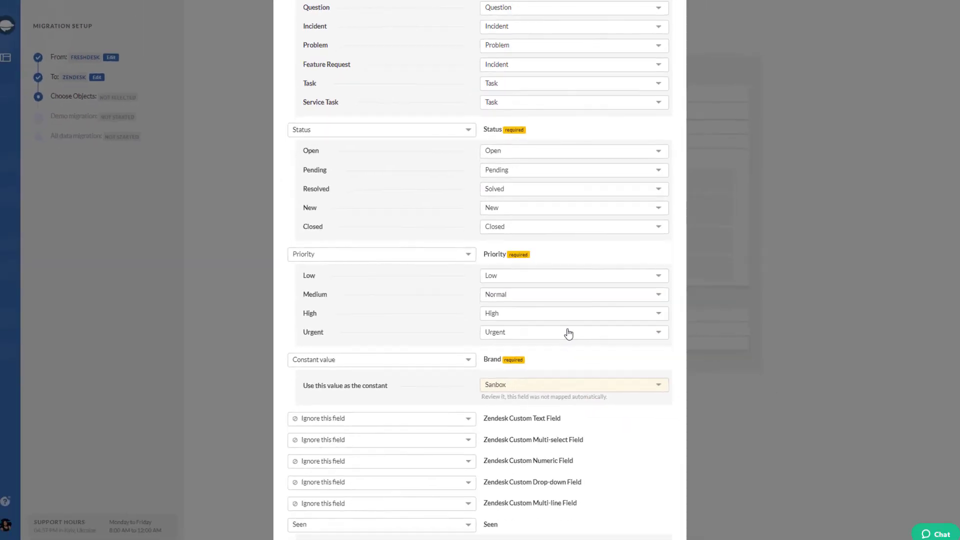
click(572, 384)
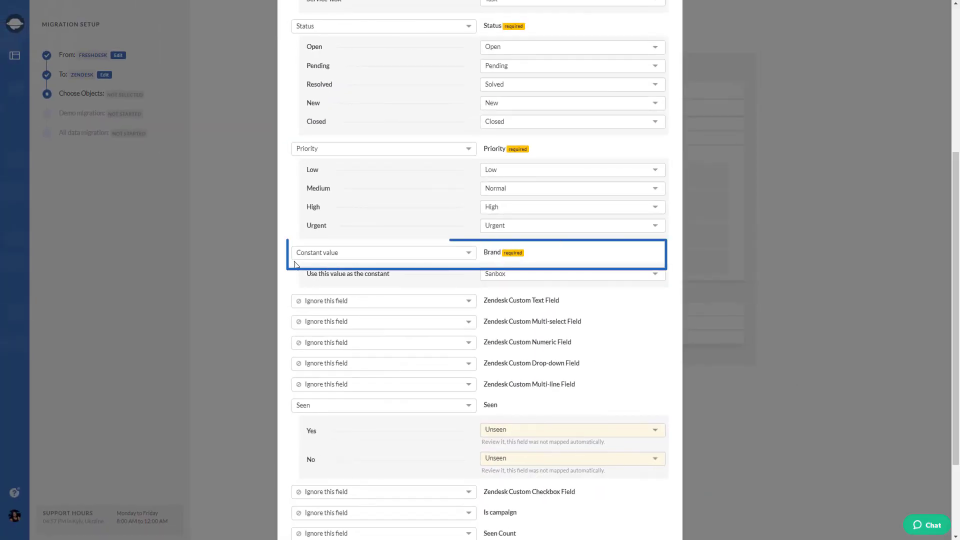
click(383, 252)
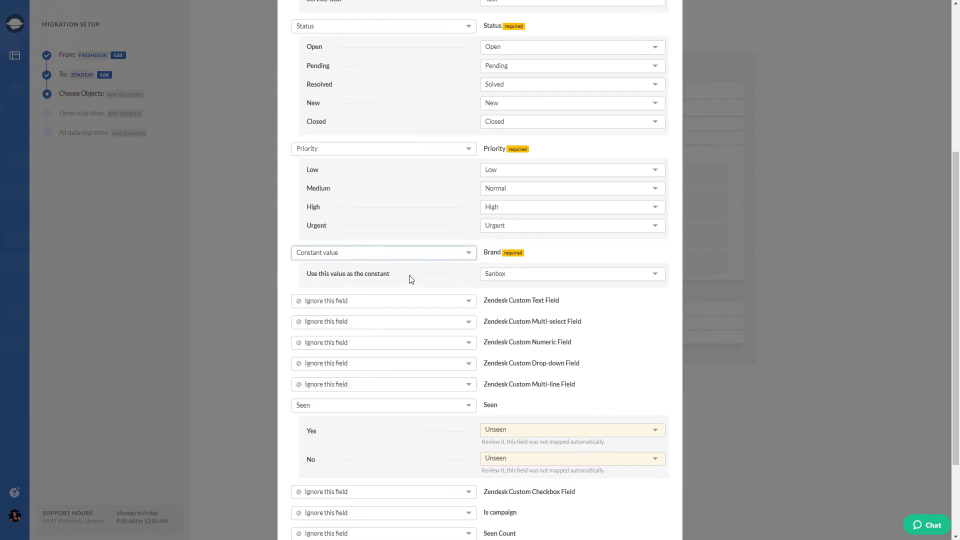
scroll(down, 3)
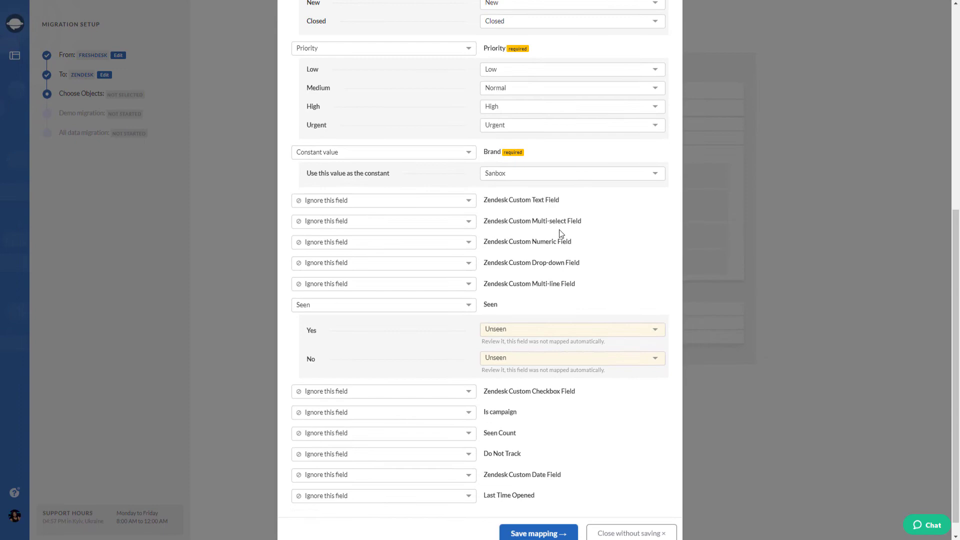
click(384, 305)
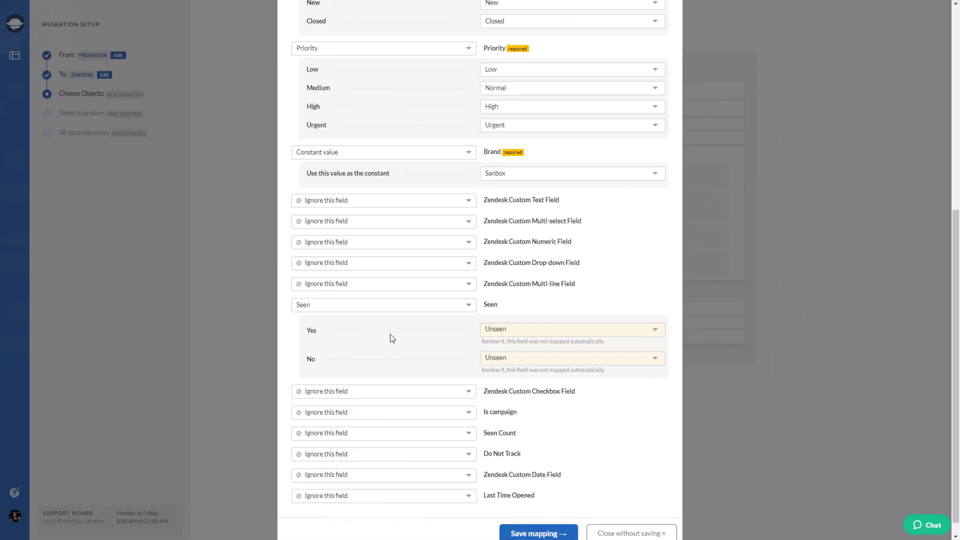
- Map Freshdesk Custom Single-line Text Field to the custom text field and OPTION_2 to Item_2
click(383, 200)
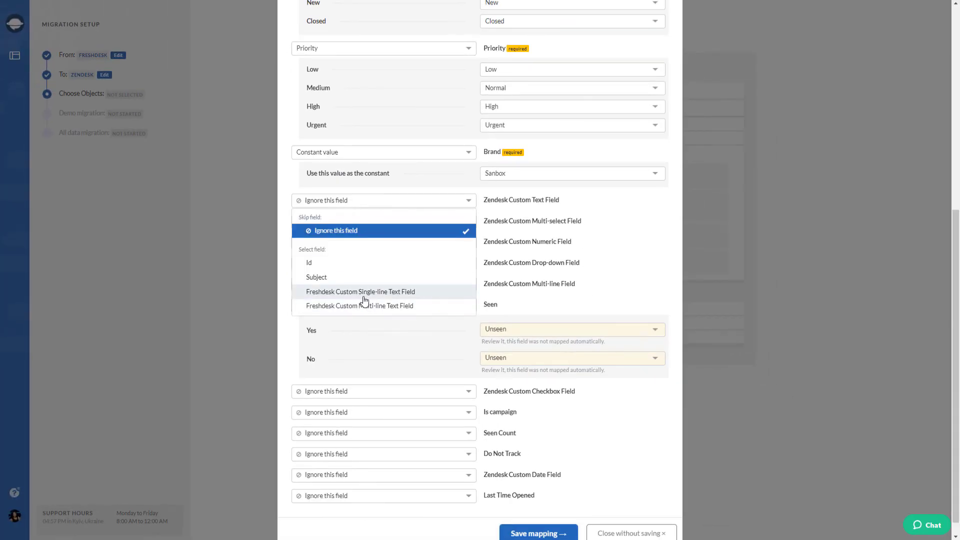
click(360, 292)
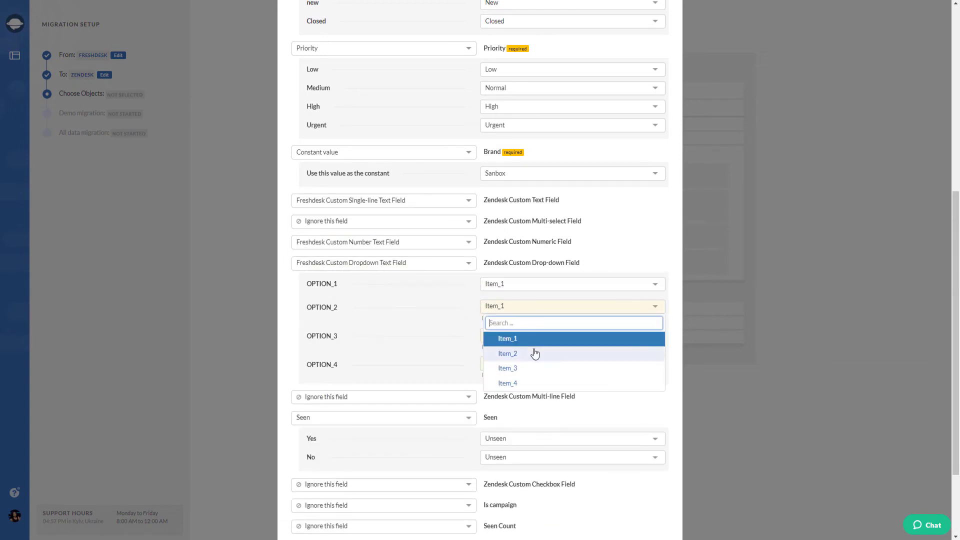
click(507, 353)
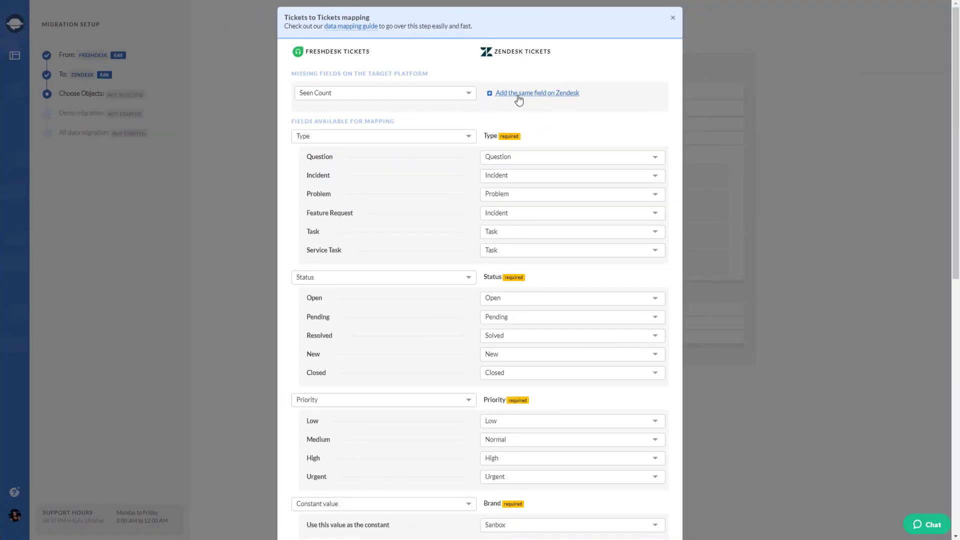
- Add the missing Seen Count field on Zendesk
click(535, 92)
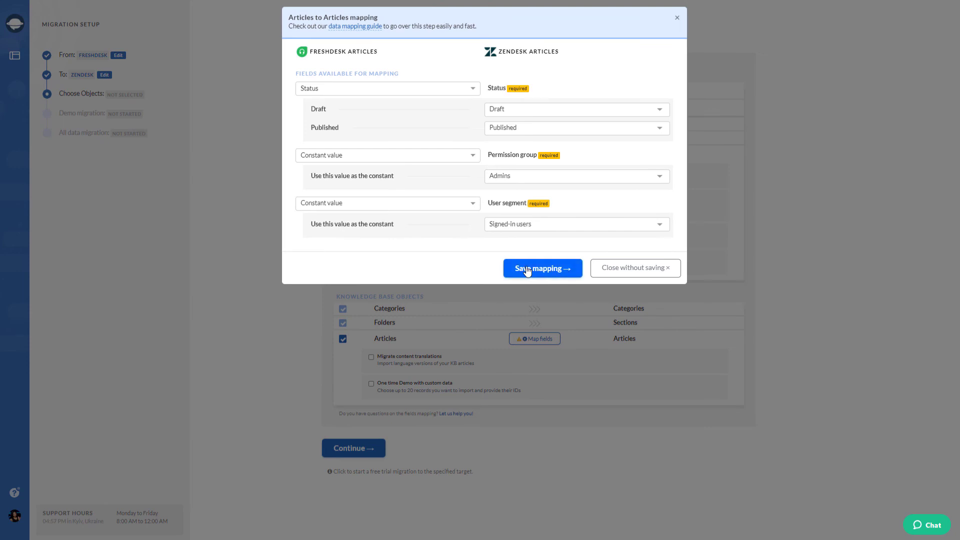
- Save the article field mapping with Admins and Signed-in users constants
click(542, 268)
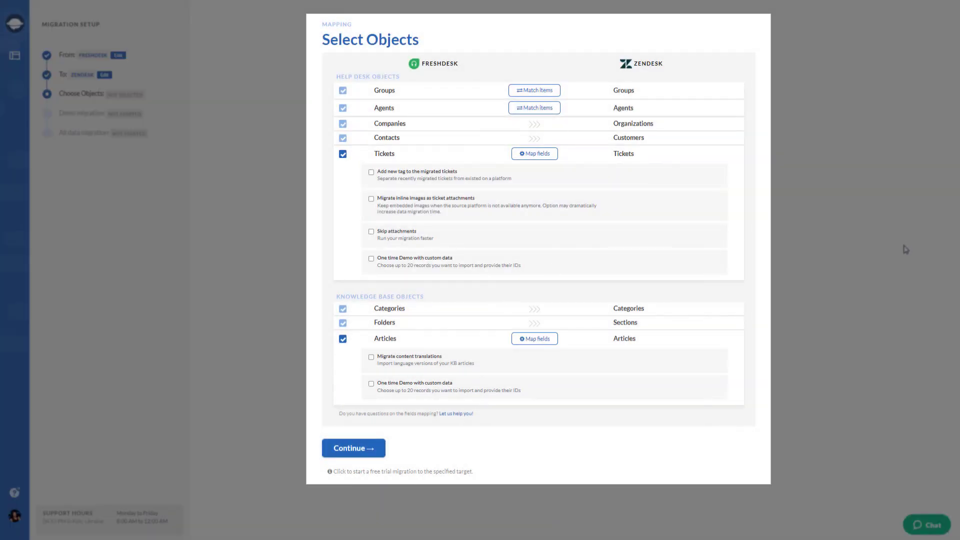